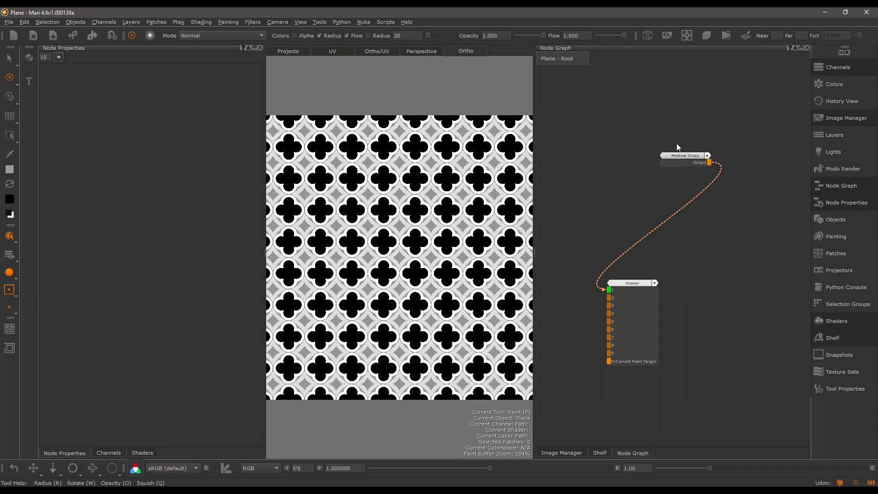
Load the Medival Cross node settings and leave Outer Cross Scale at 1.011 after nudging it
{"action": "left_click", "coordinate": [684, 155]}
{"action": "type", "text": "m"}
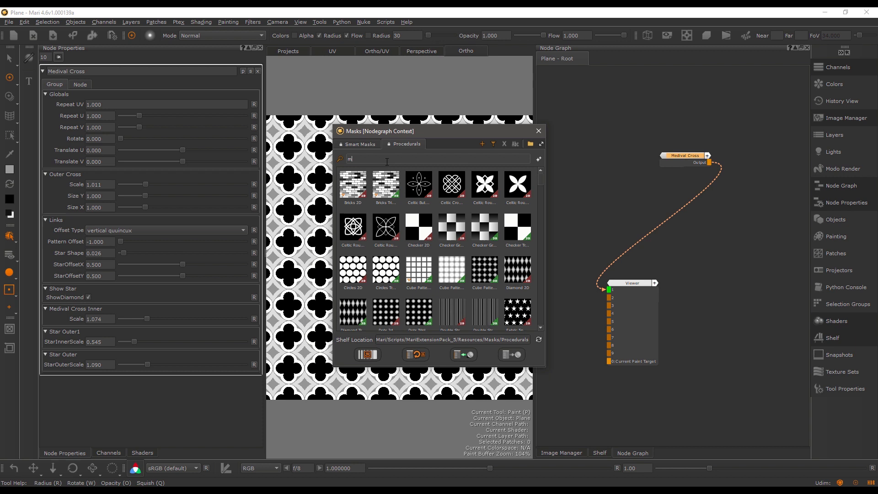
{"action": "type", "text": "ediv"}
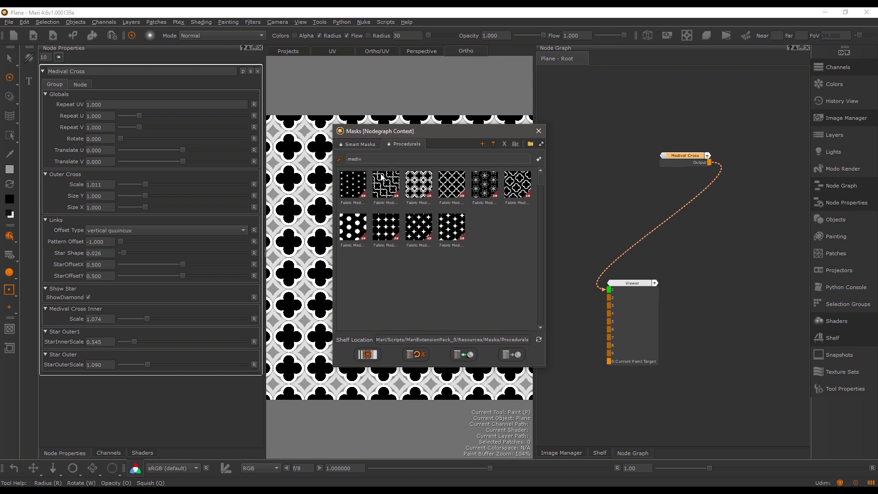
{"action": "mouse_move", "coordinate": [417, 179]}
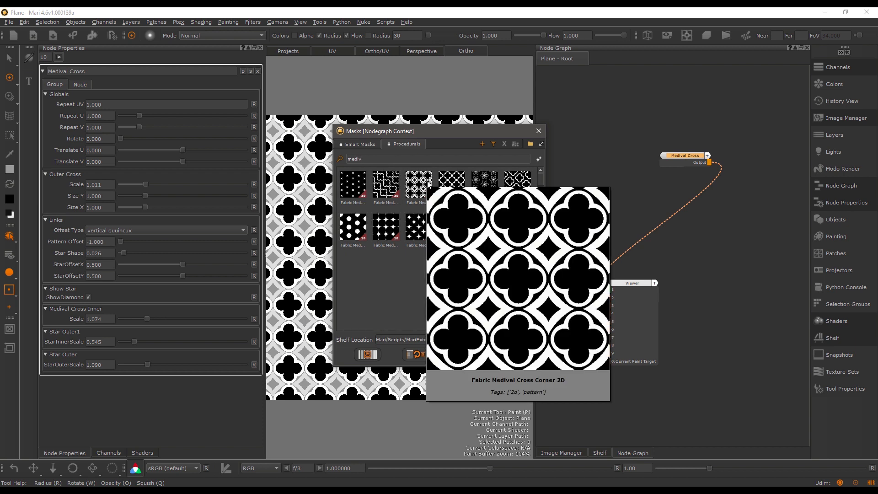
{"action": "mouse_move", "coordinate": [128, 183]}
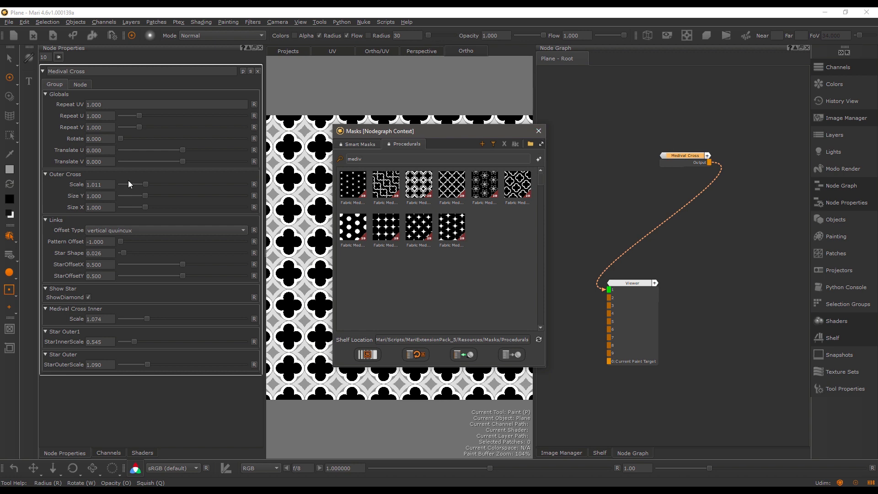
{"action": "left_click_drag", "start_coordinate": [132, 183], "coordinate": [149, 183]}
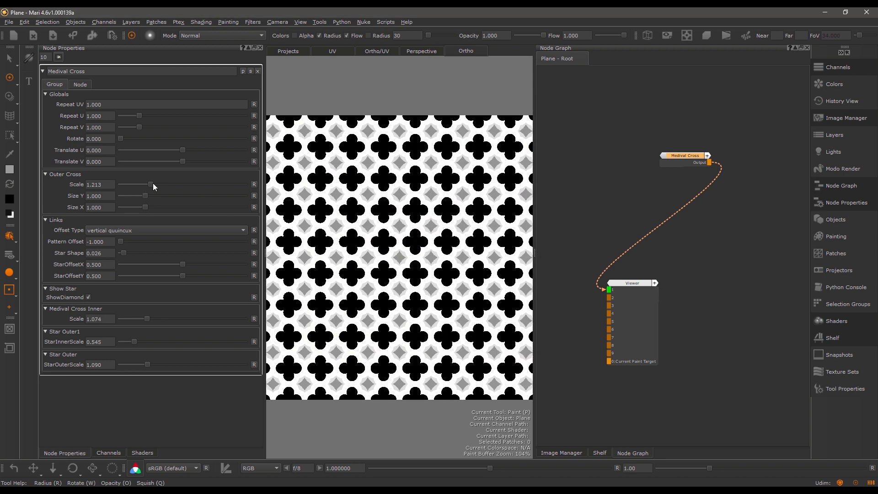
{"action": "left_click_drag", "start_coordinate": [150, 185], "coordinate": [146, 185]}
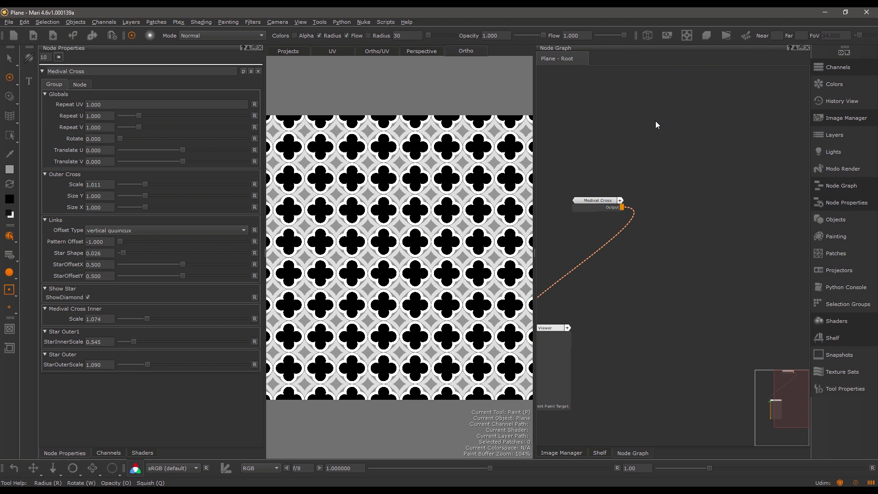
Add a Gradient from Image node after Medival Cross and view its result and settings
{"action": "right_click", "coordinate": [656, 124]}
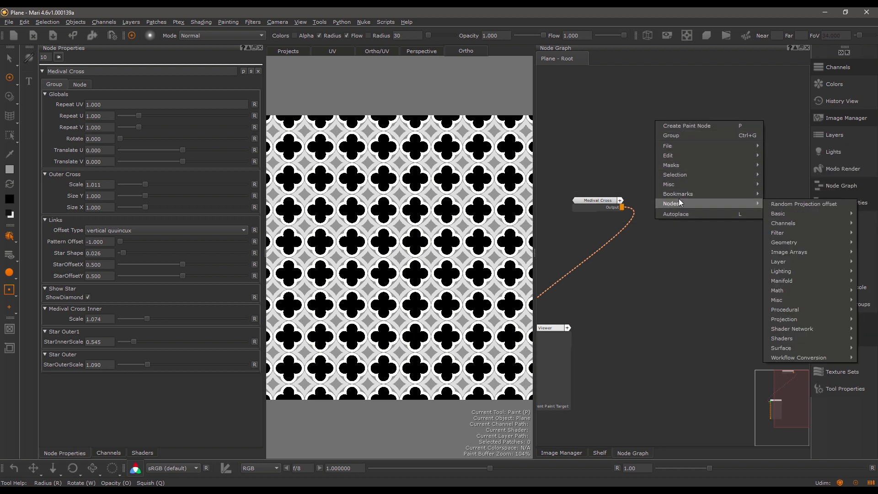
{"action": "mouse_move", "coordinate": [678, 193]}
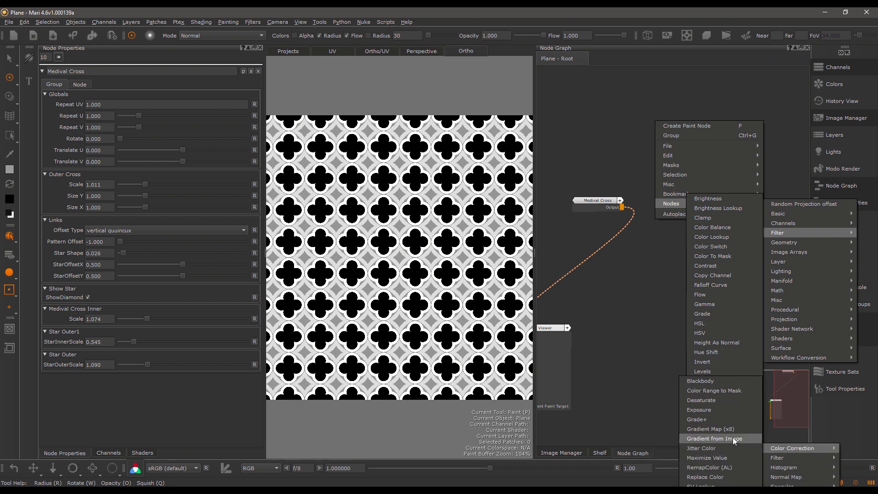
{"action": "left_click", "coordinate": [714, 439]}
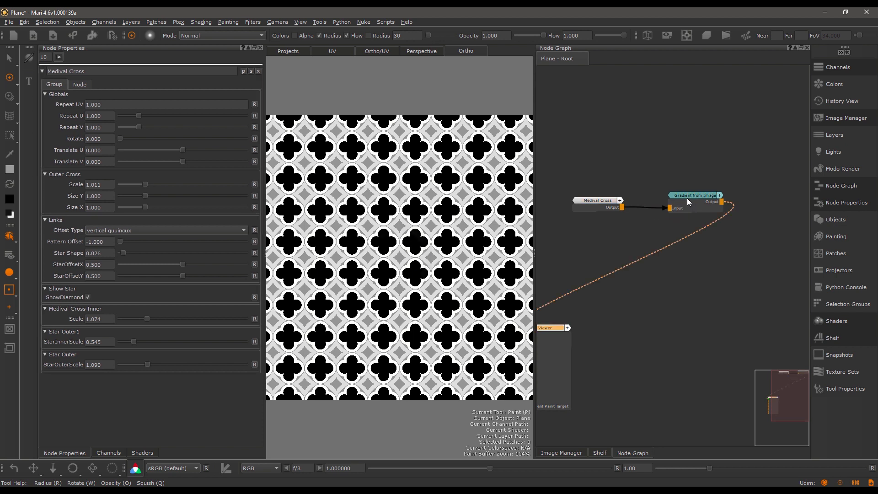
{"action": "left_click", "coordinate": [694, 195]}
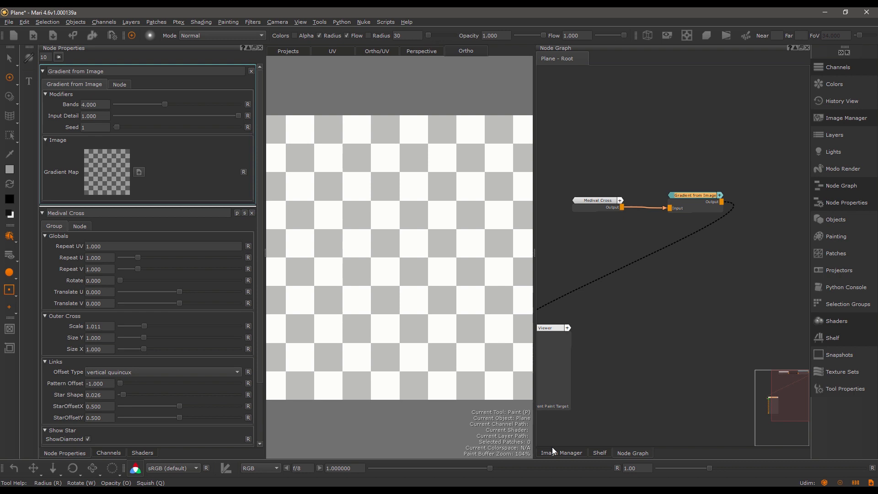
Show the Image Manager listing the yellow 1_10.png project image
{"action": "left_click", "coordinate": [562, 453]}
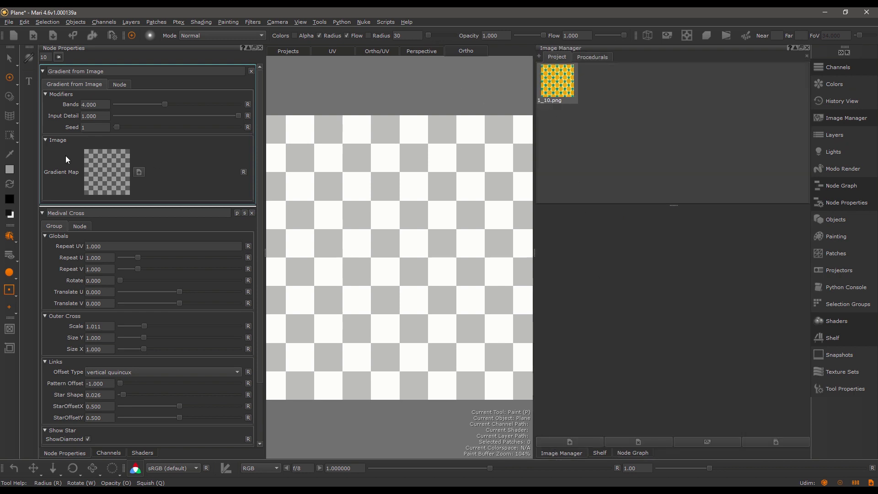
{"action": "mouse_move", "coordinate": [119, 185]}
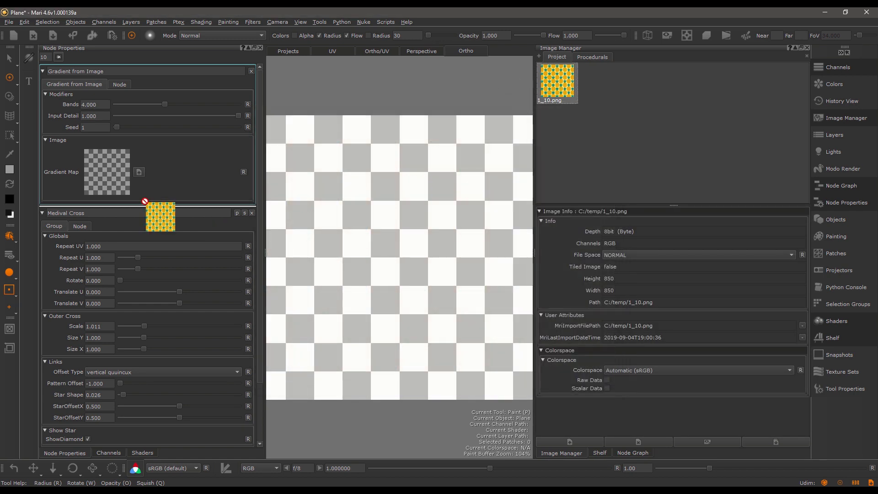
Use 1_10.png as the gradient map with Bands 6.914 and Input Detail 0.770
{"action": "left_click_drag", "start_coordinate": [156, 105], "coordinate": [170, 107]}
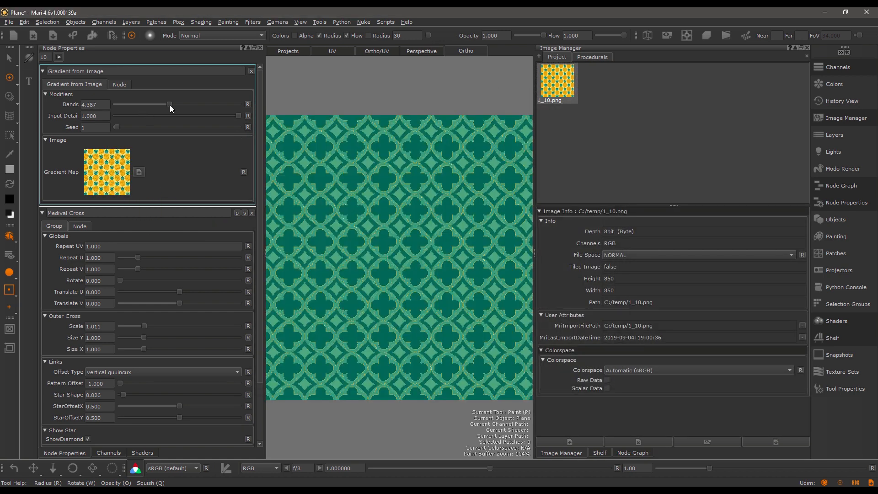
{"action": "left_click_drag", "start_coordinate": [169, 104], "coordinate": [199, 104]}
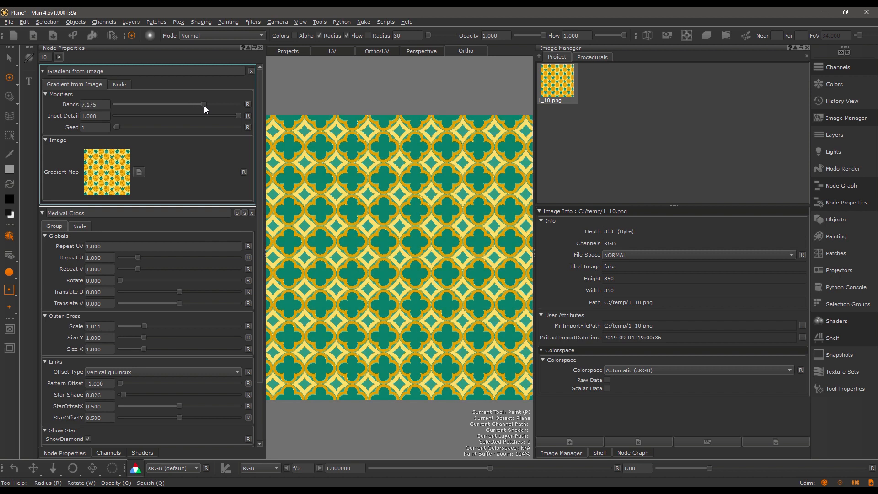
{"action": "left_click_drag", "start_coordinate": [204, 104], "coordinate": [199, 104]}
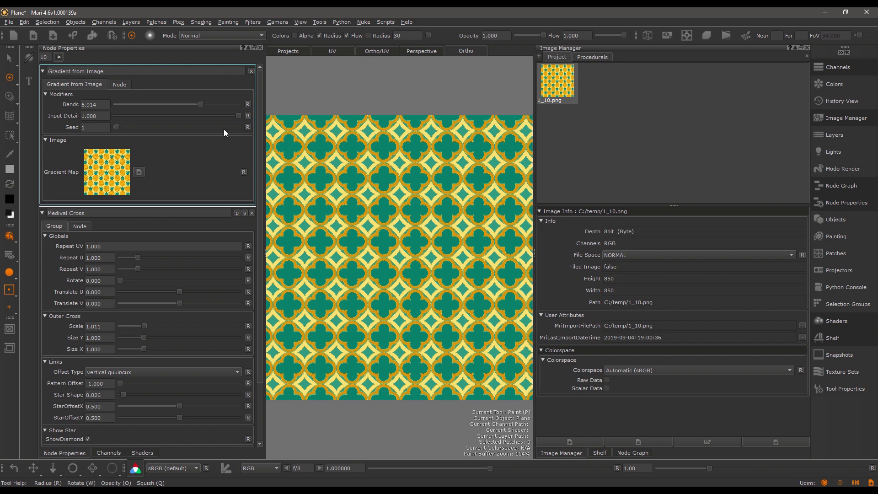
{"action": "left_click_drag", "start_coordinate": [238, 116], "coordinate": [214, 116]}
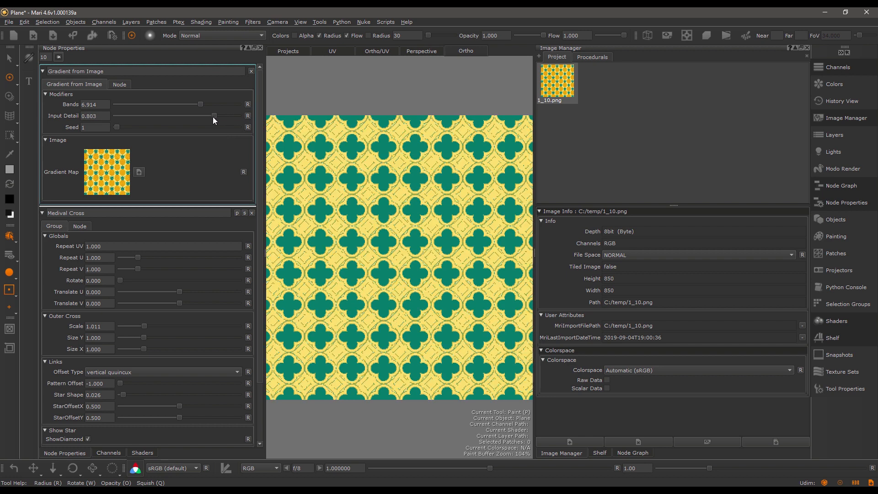
{"action": "left_click_drag", "start_coordinate": [214, 115], "coordinate": [189, 115]}
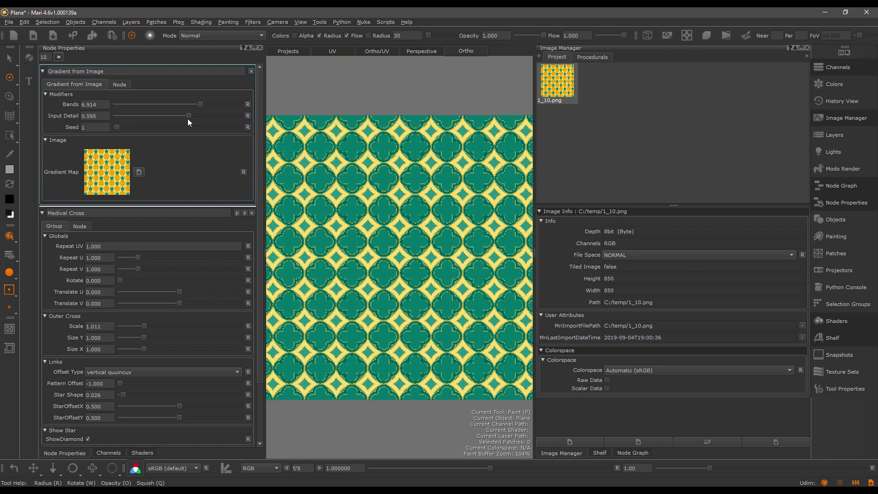
{"action": "left_click_drag", "start_coordinate": [173, 116], "coordinate": [211, 115]}
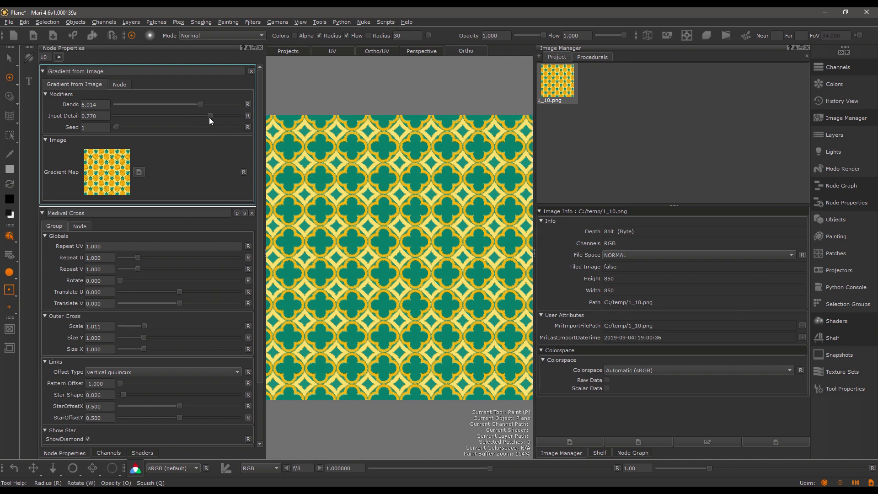
Try several gradient seed values until the pattern shows yellow crosses on green
{"action": "left_click_drag", "start_coordinate": [116, 127], "coordinate": [132, 127]}
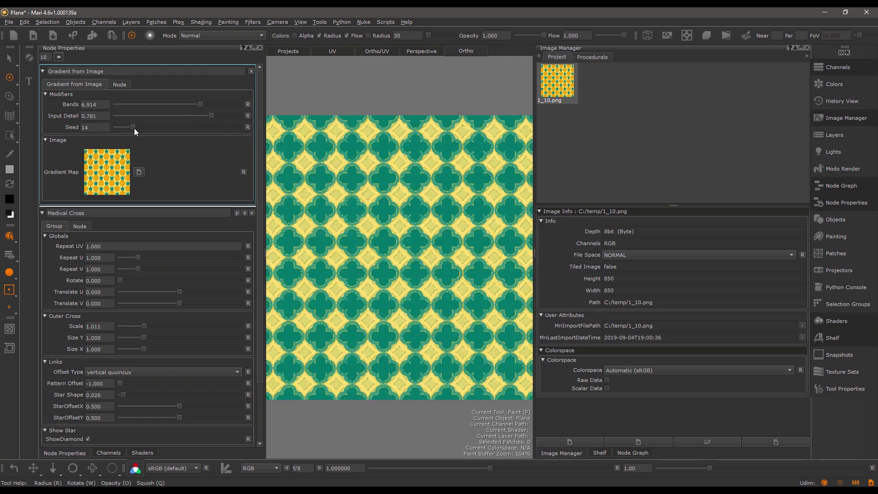
{"action": "left_click_drag", "start_coordinate": [130, 127], "coordinate": [156, 127]}
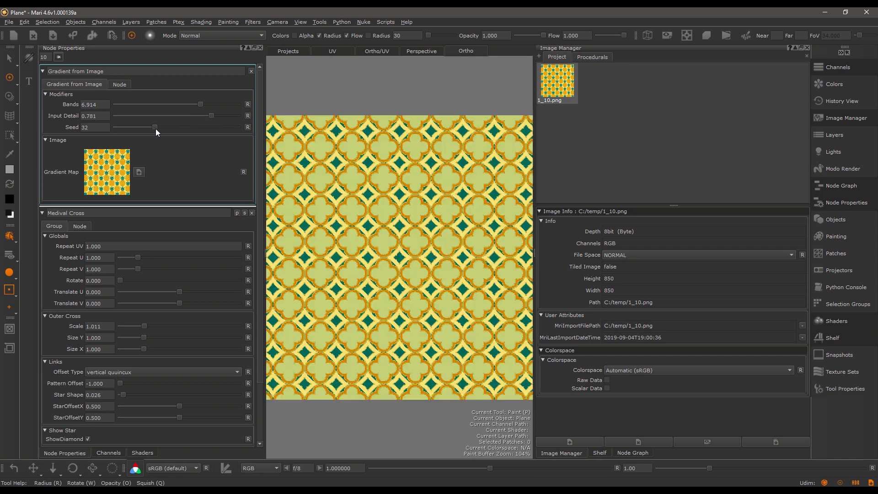
{"action": "left_click_drag", "start_coordinate": [156, 127], "coordinate": [163, 127]}
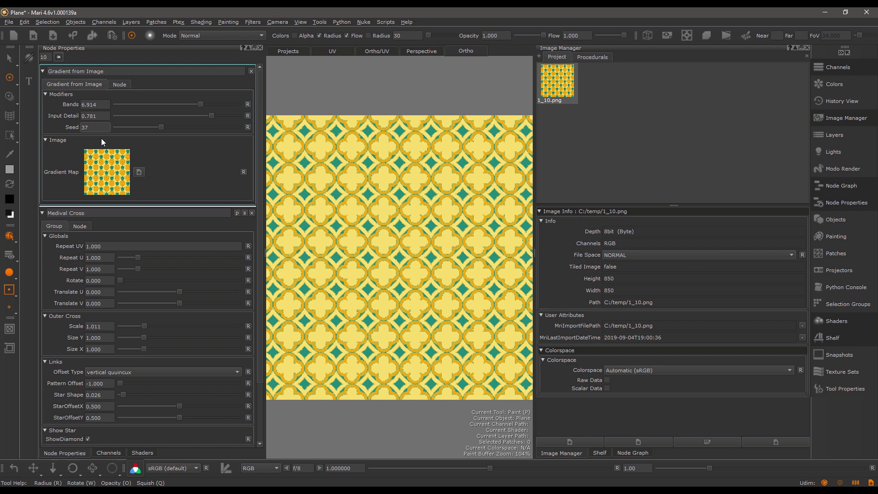
{"action": "left_click_drag", "start_coordinate": [144, 126], "coordinate": [218, 126]}
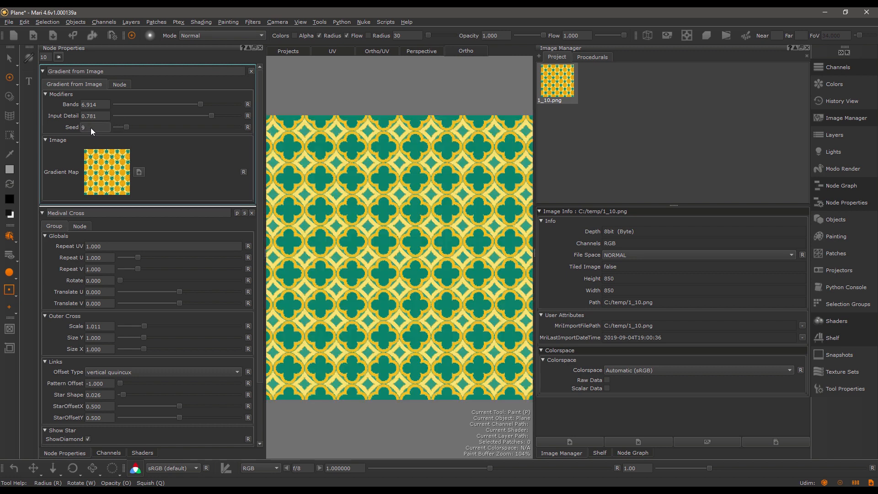
{"action": "left_click_drag", "start_coordinate": [120, 127], "coordinate": [140, 128]}
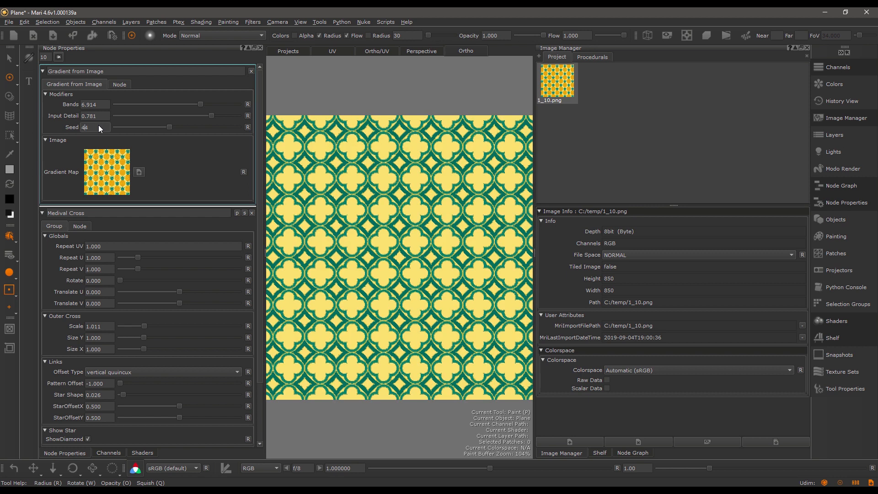
{"action": "left_click_drag", "start_coordinate": [161, 126], "coordinate": [211, 126]}
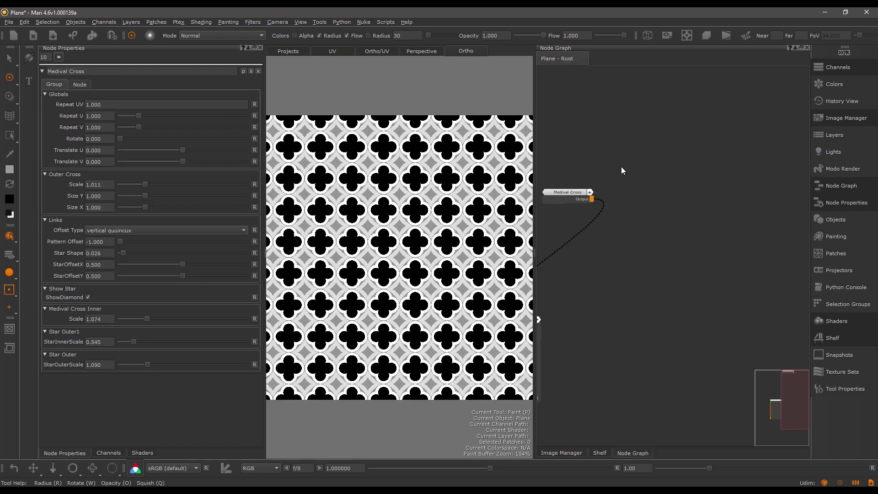
{"action": "mouse_move", "coordinate": [608, 143]}
{"action": "type", "text": "v"}
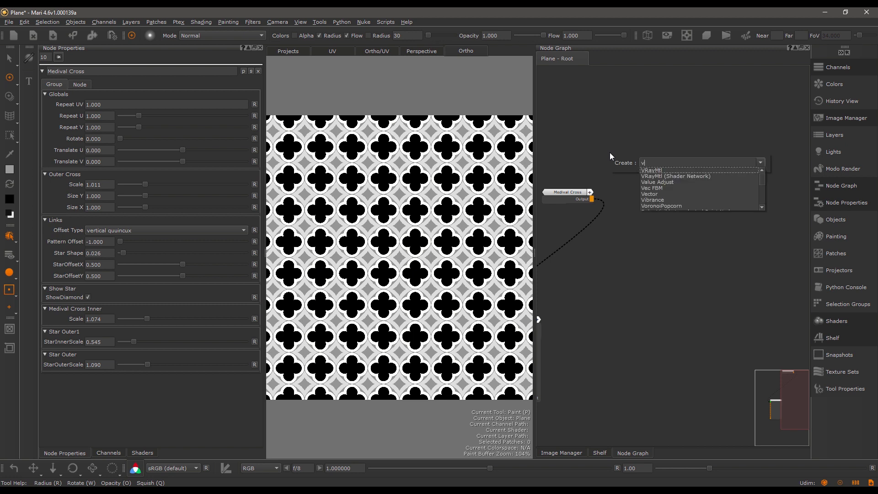
Create a Value Adjust node and connect the Medival Cross output into its input
{"action": "left_click", "coordinate": [657, 182]}
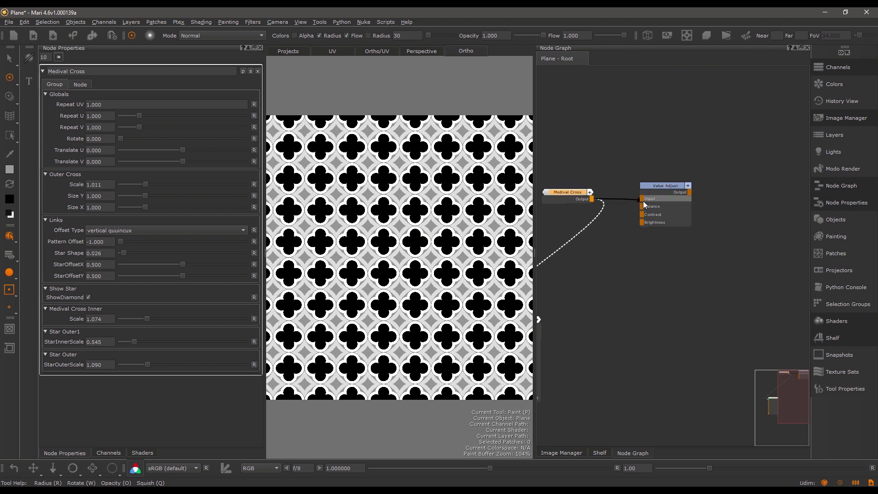
{"action": "left_click", "coordinate": [664, 185]}
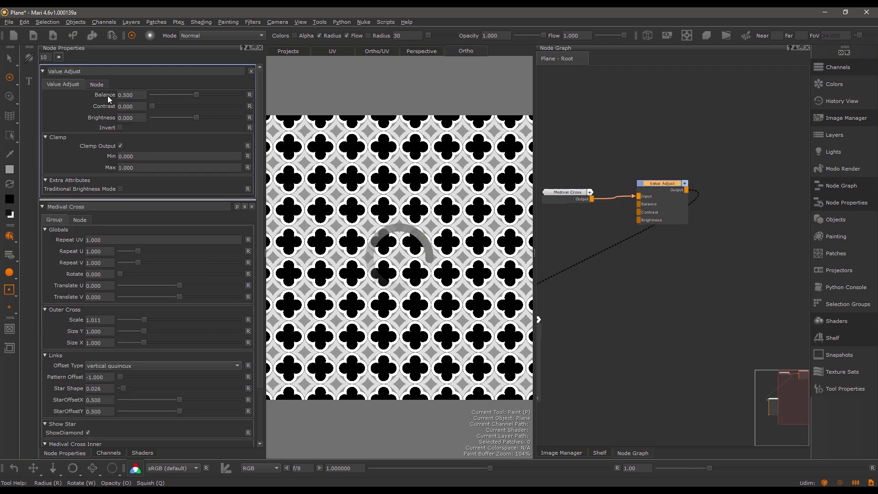
{"action": "mouse_move", "coordinate": [187, 99]}
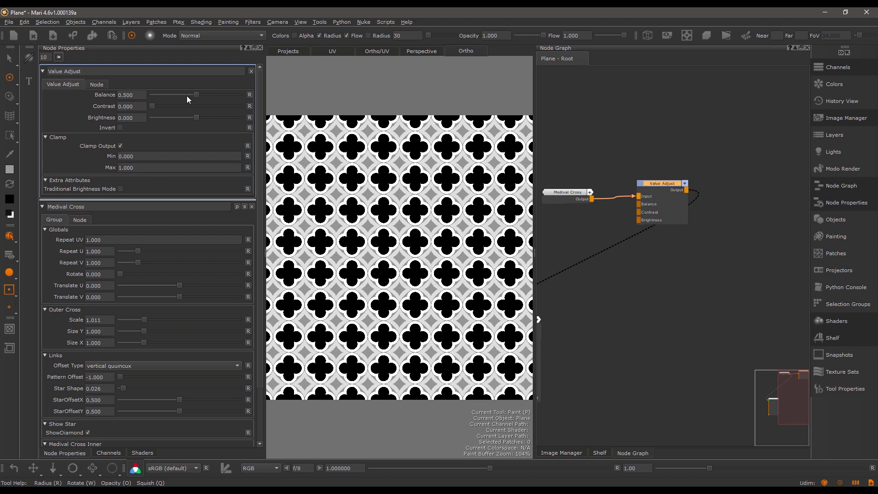
Set Value Adjust balance to 0.451 and brightness to 0.140, greying the crosses
{"action": "left_click_drag", "start_coordinate": [195, 95], "coordinate": [178, 94]}
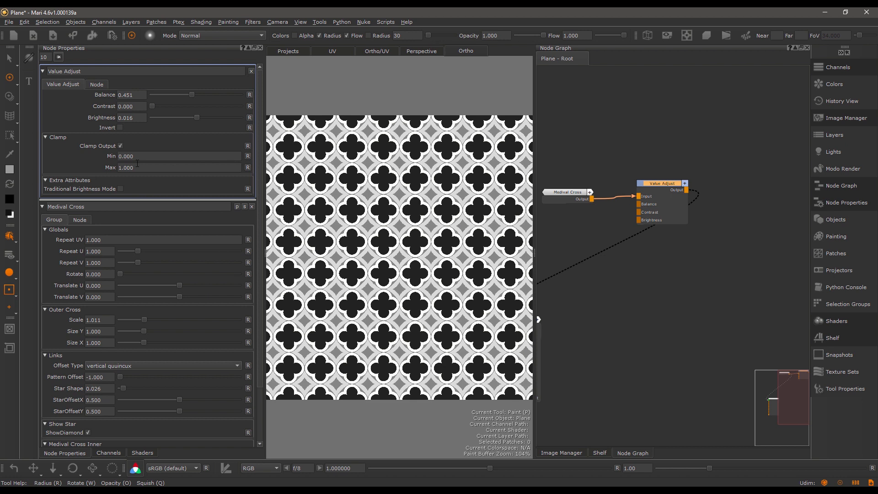
{"action": "mouse_move", "coordinate": [134, 188]}
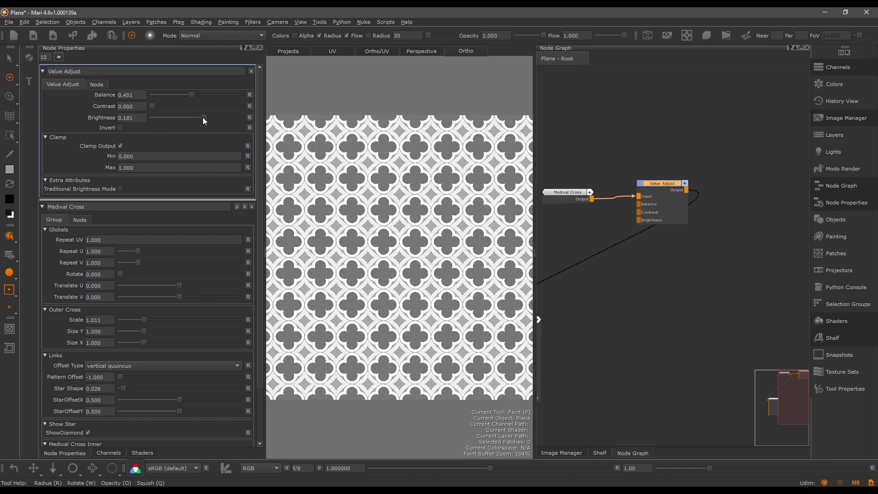
{"action": "left_click_drag", "start_coordinate": [203, 118], "coordinate": [200, 118]}
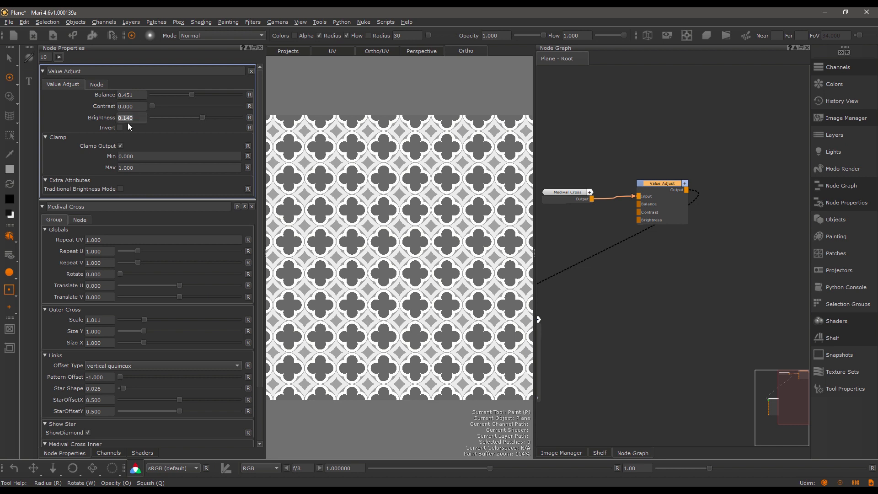
{"action": "mouse_move", "coordinate": [123, 190]}
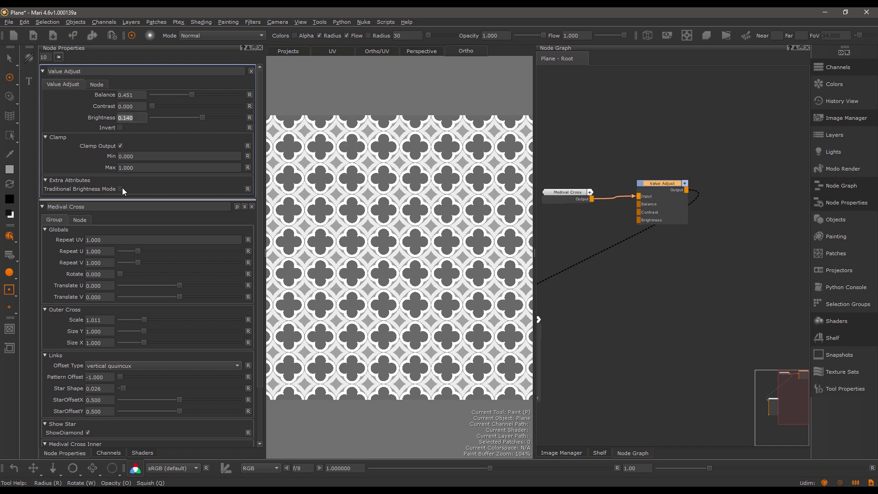
Enable Traditional Brightness Mode and settle brightness at 0.606 for black crosses on white
{"action": "left_click", "coordinate": [119, 189]}
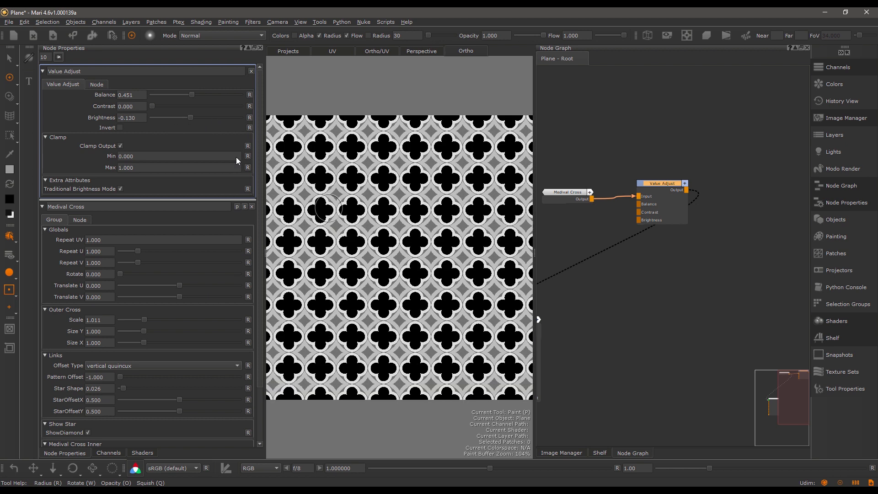
{"action": "left_click_drag", "start_coordinate": [190, 118], "coordinate": [223, 118]}
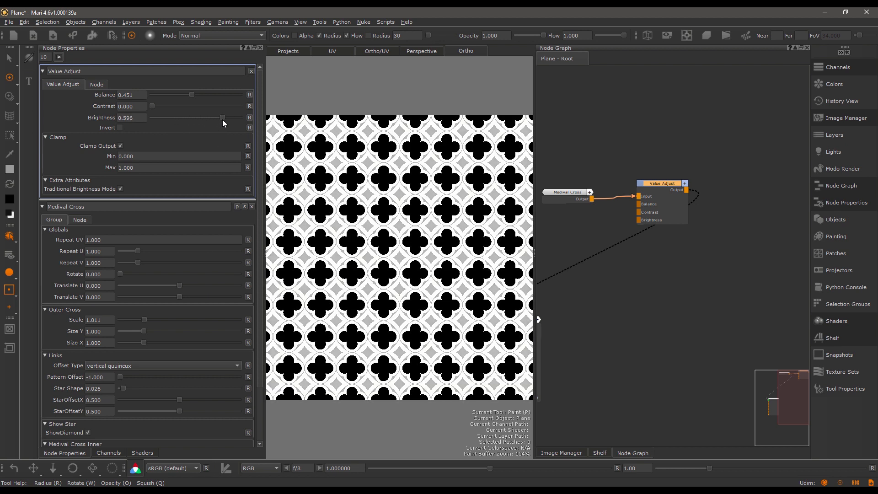
{"action": "left_click_drag", "start_coordinate": [224, 118], "coordinate": [213, 118]}
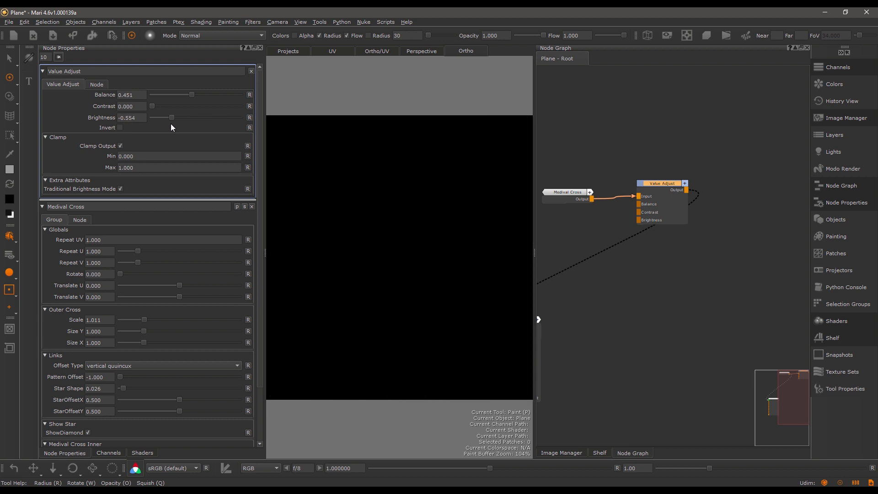
{"action": "left_click_drag", "start_coordinate": [158, 118], "coordinate": [207, 118]}
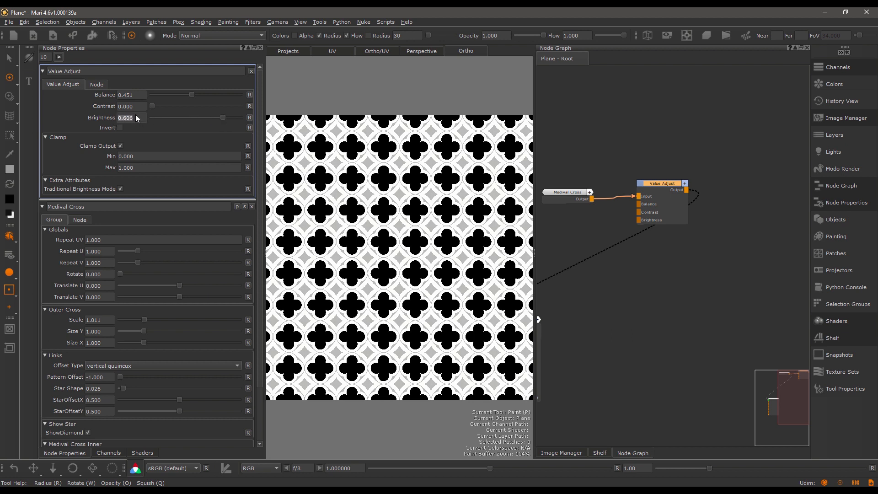
{"action": "mouse_move", "coordinate": [136, 119]}
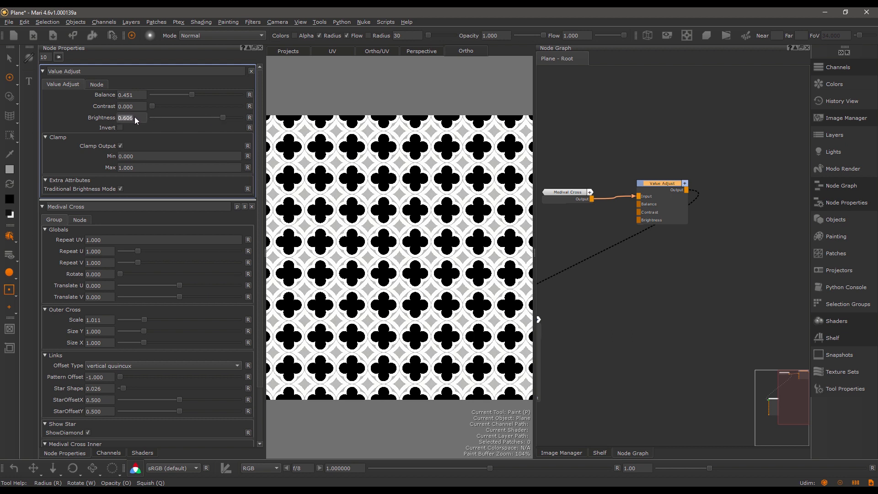